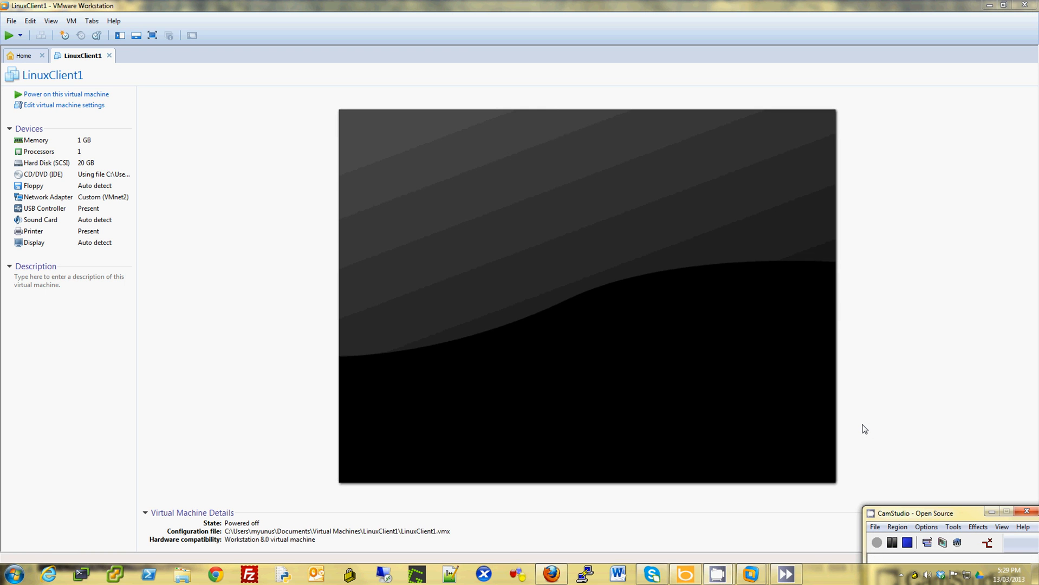
pyautogui.moveTo(683, 420)
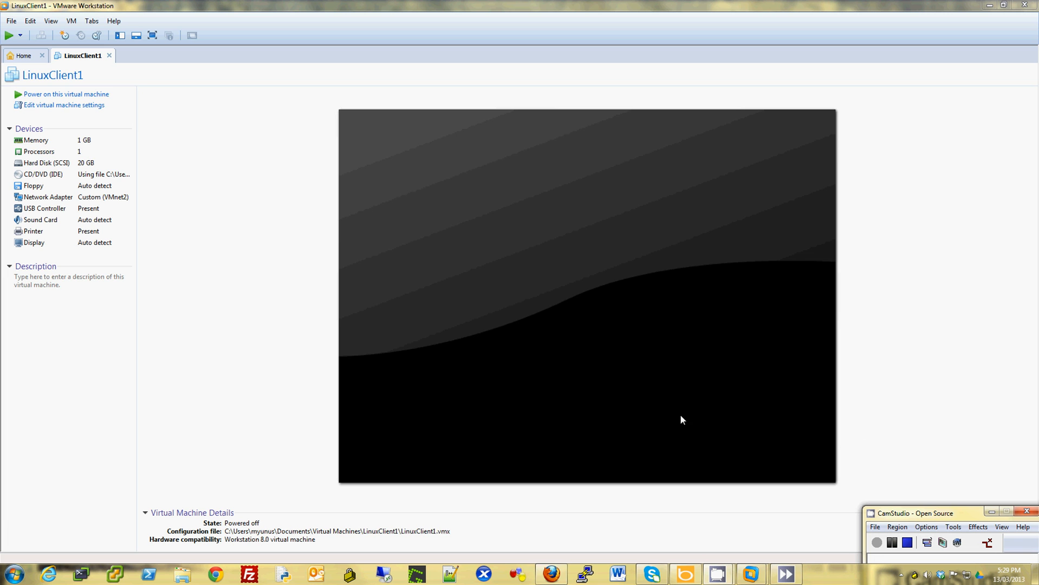
pyautogui.moveTo(256, 271)
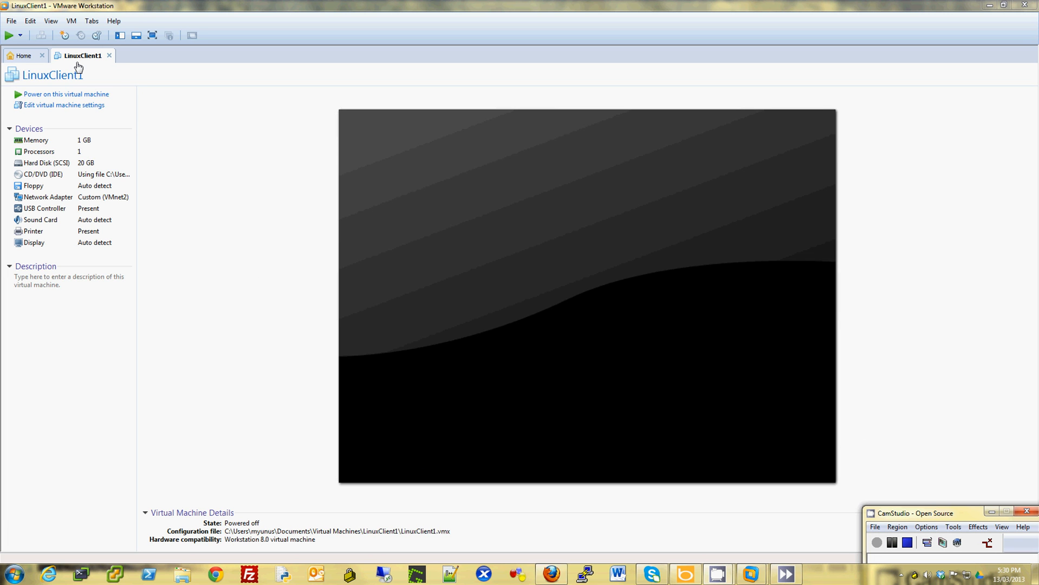
pyautogui.moveTo(83, 56)
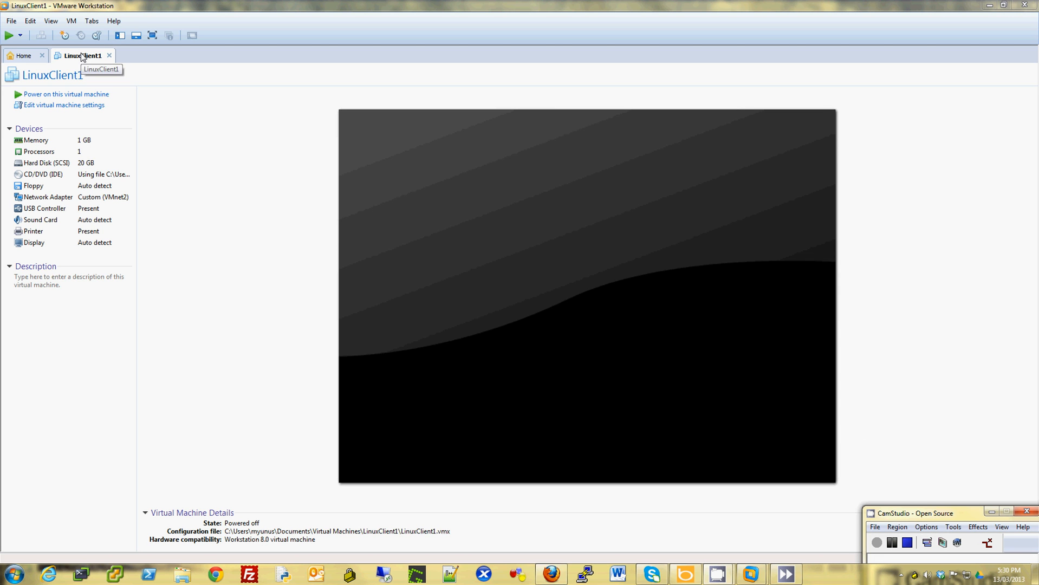
pyautogui.moveTo(161, 118)
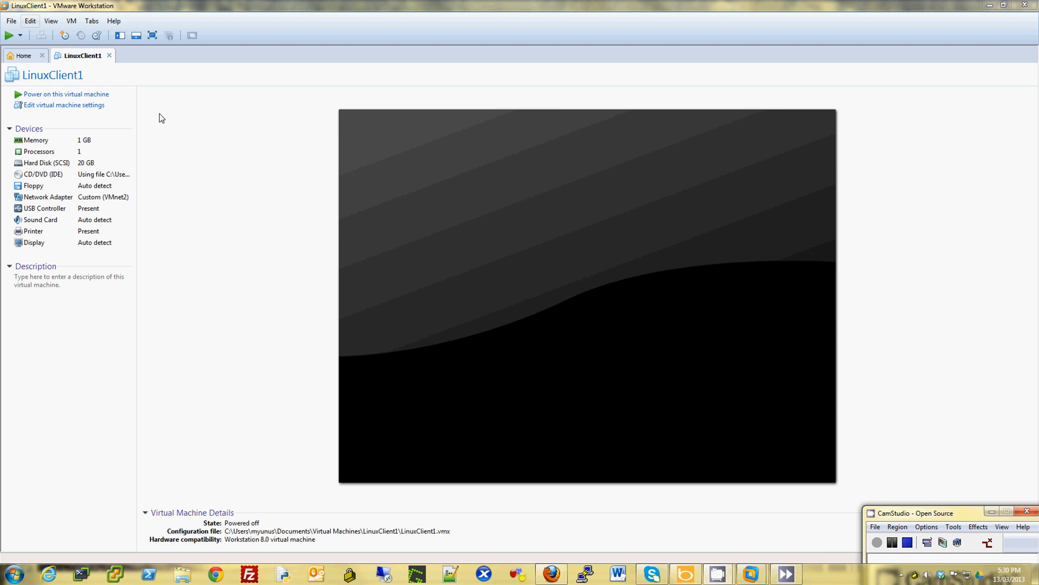
pyautogui.moveTo(75, 72)
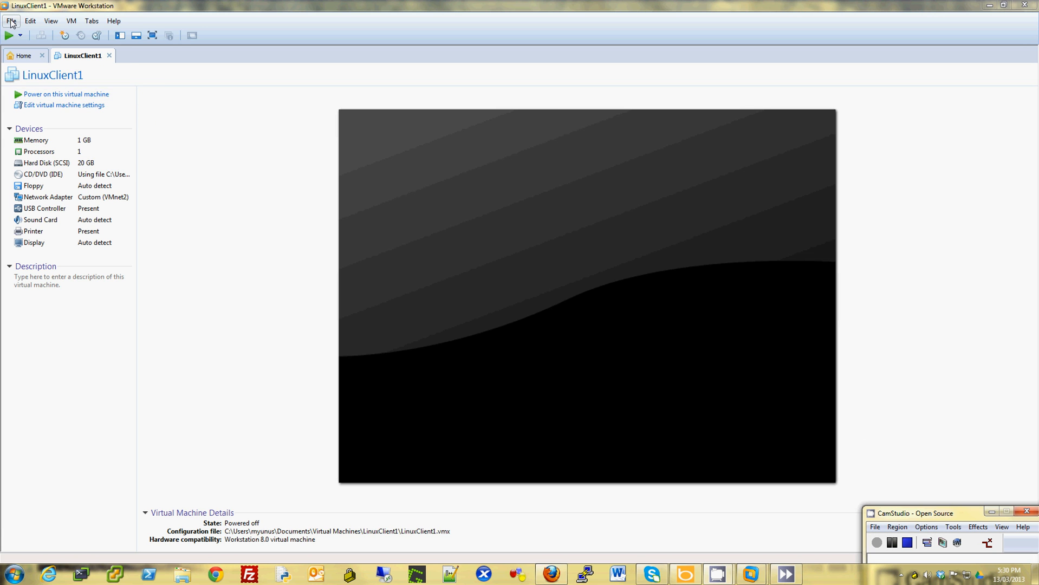
# Step: Export LinuxClient1 to OVF as LinuxClient1.ovf in D:\Virtual Machines
pyautogui.click(12, 21)
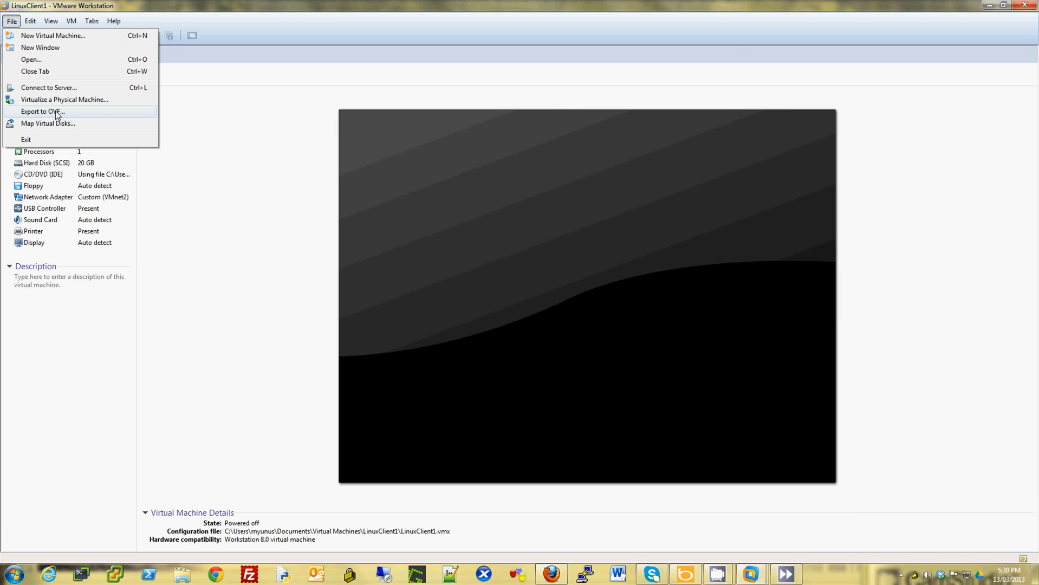
pyautogui.click(41, 111)
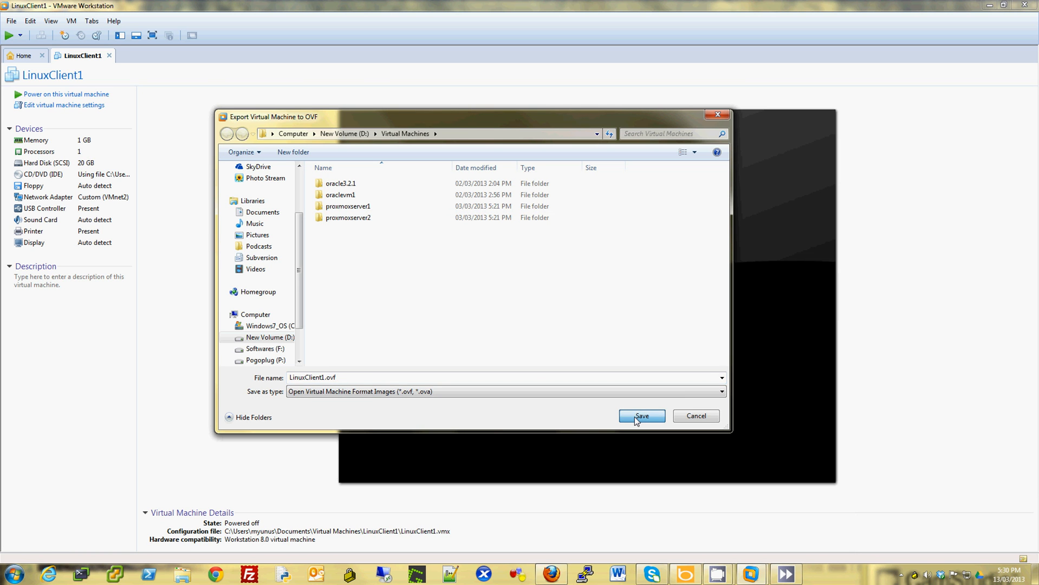
pyautogui.click(641, 415)
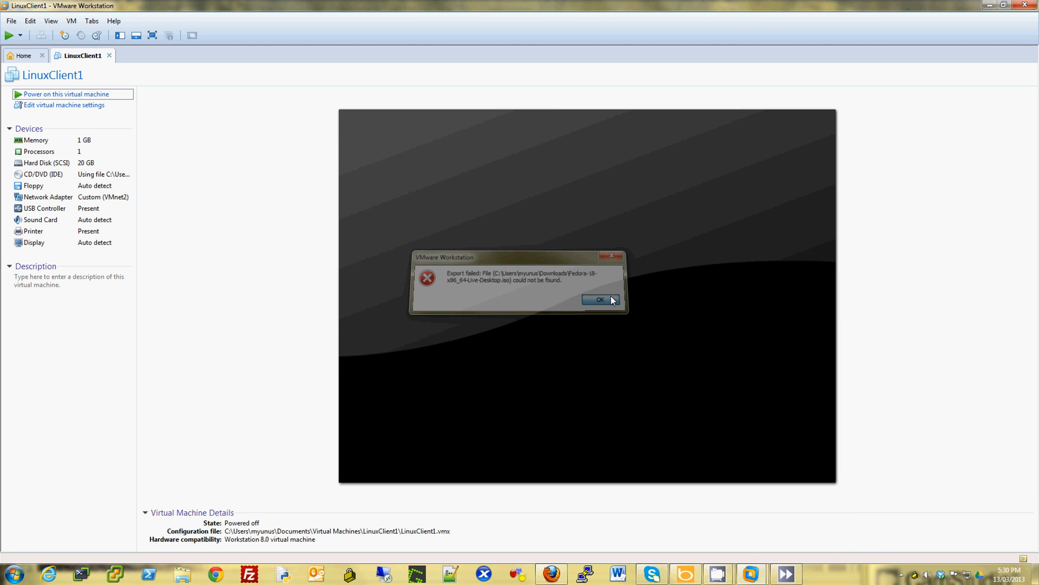
# Step: Dismiss the missing-ISO error and remove the CD/DVD (IDE) drive from LinuxClient1
pyautogui.click(599, 299)
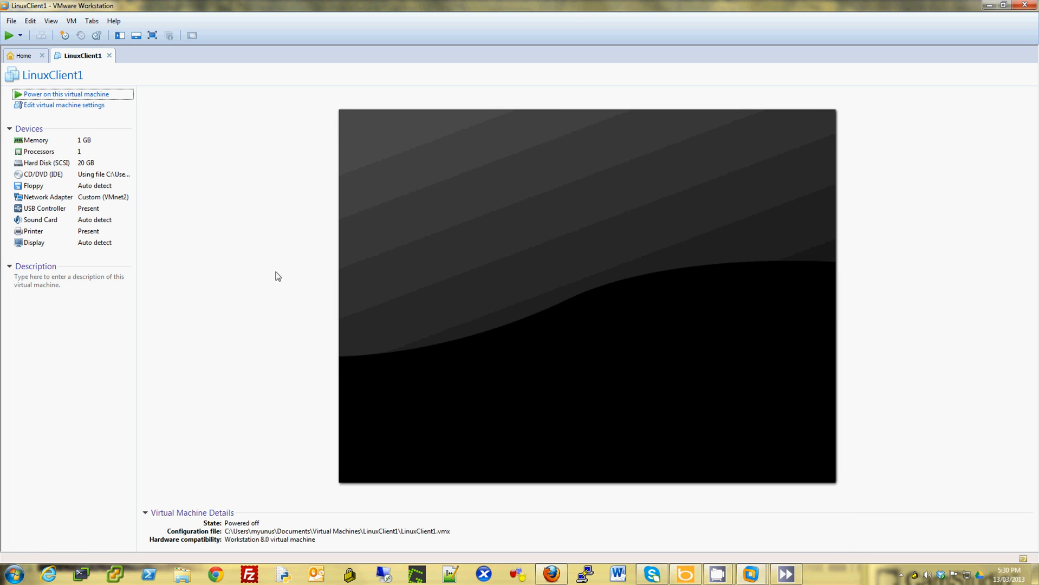
pyautogui.moveTo(99, 174)
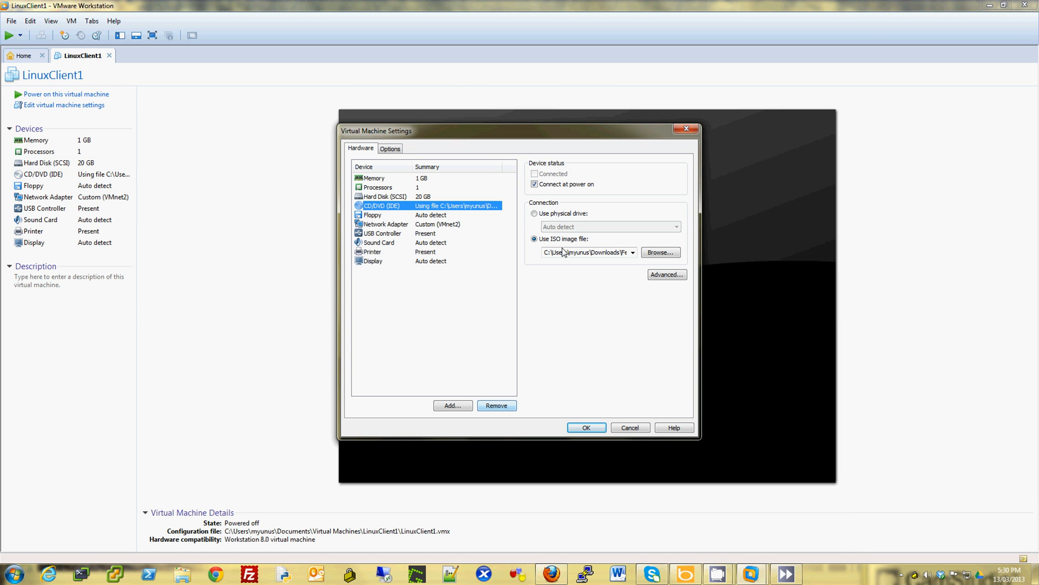
pyautogui.click(534, 213)
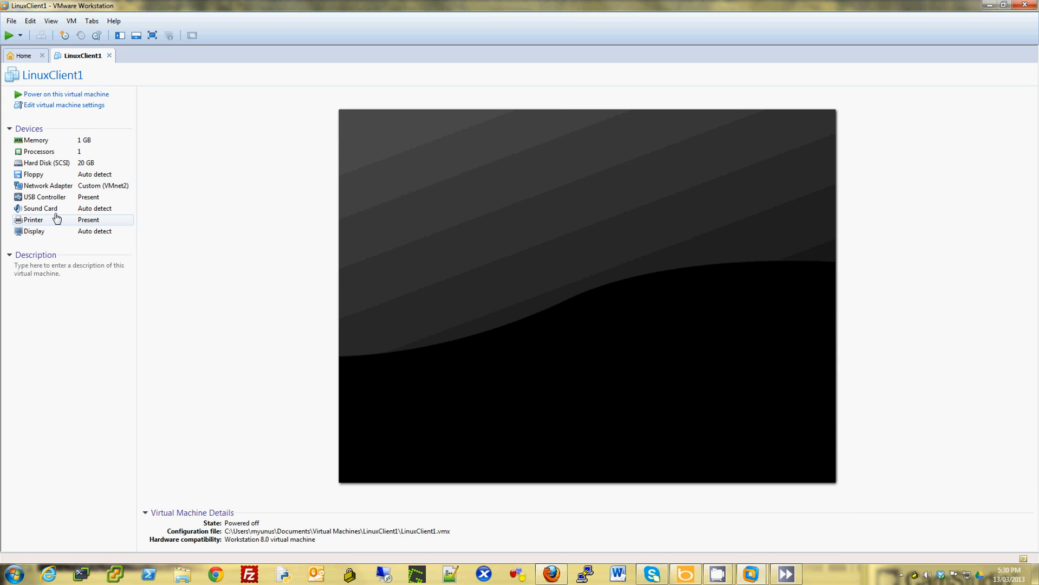
# Step: Rerun the OVF export, saving LinuxClient1.ovf to D:\Virtual Machines
pyautogui.click(11, 21)
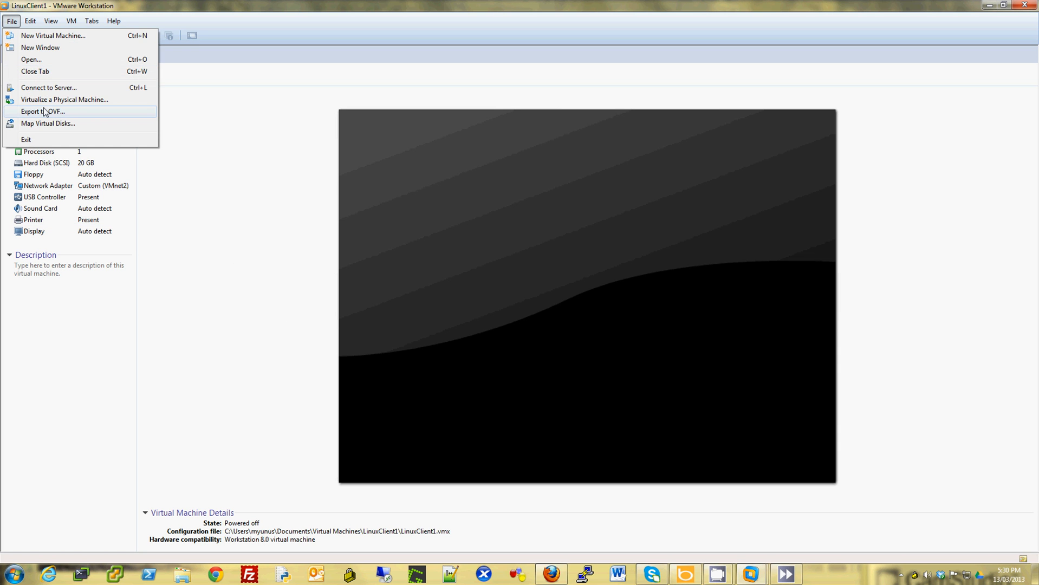
pyautogui.click(42, 111)
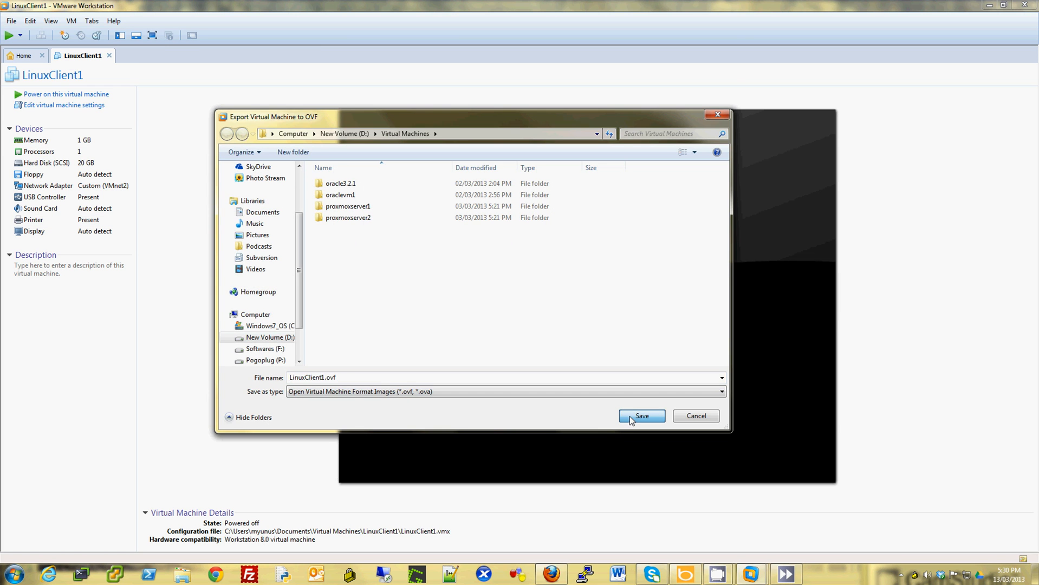
pyautogui.click(640, 416)
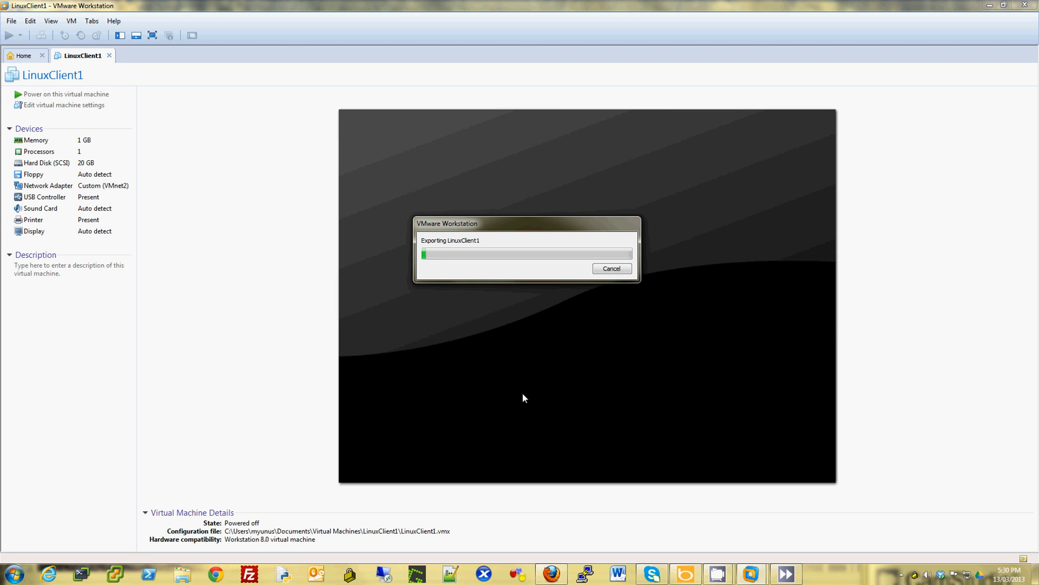
pyautogui.moveTo(525, 344)
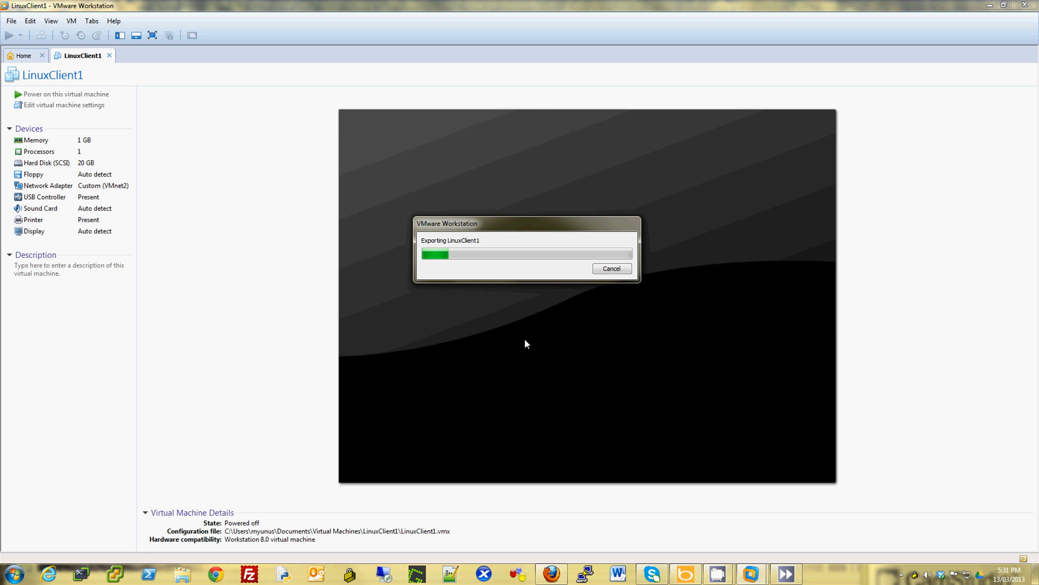
pyautogui.moveTo(526, 312)
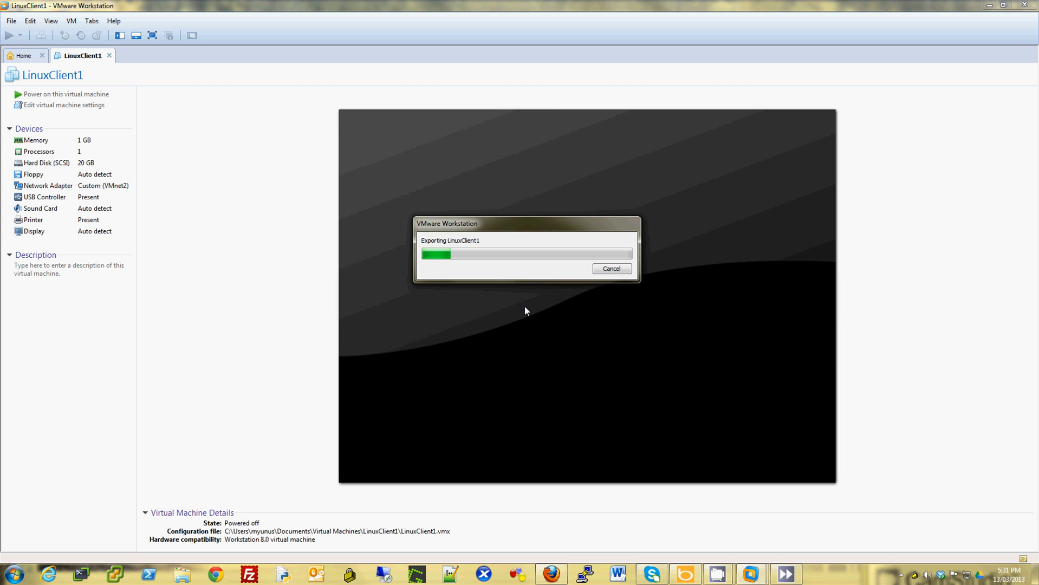
pyautogui.moveTo(560, 370)
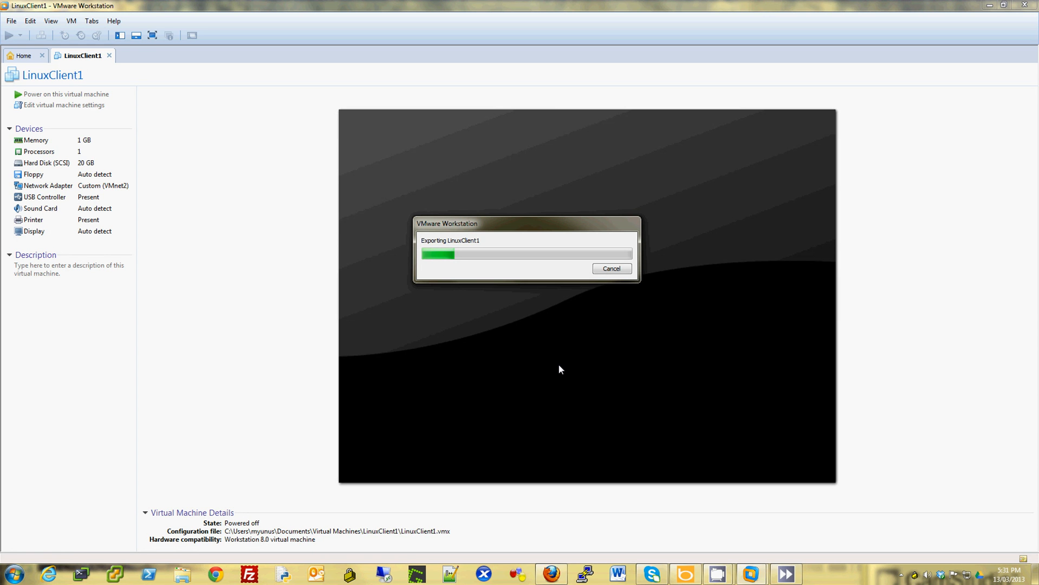
pyautogui.moveTo(555, 360)
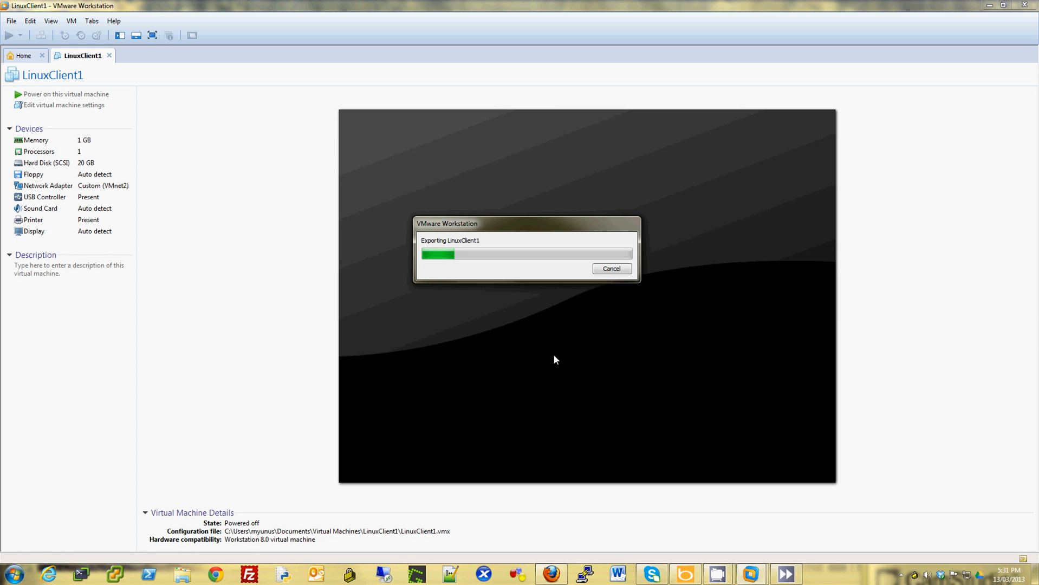